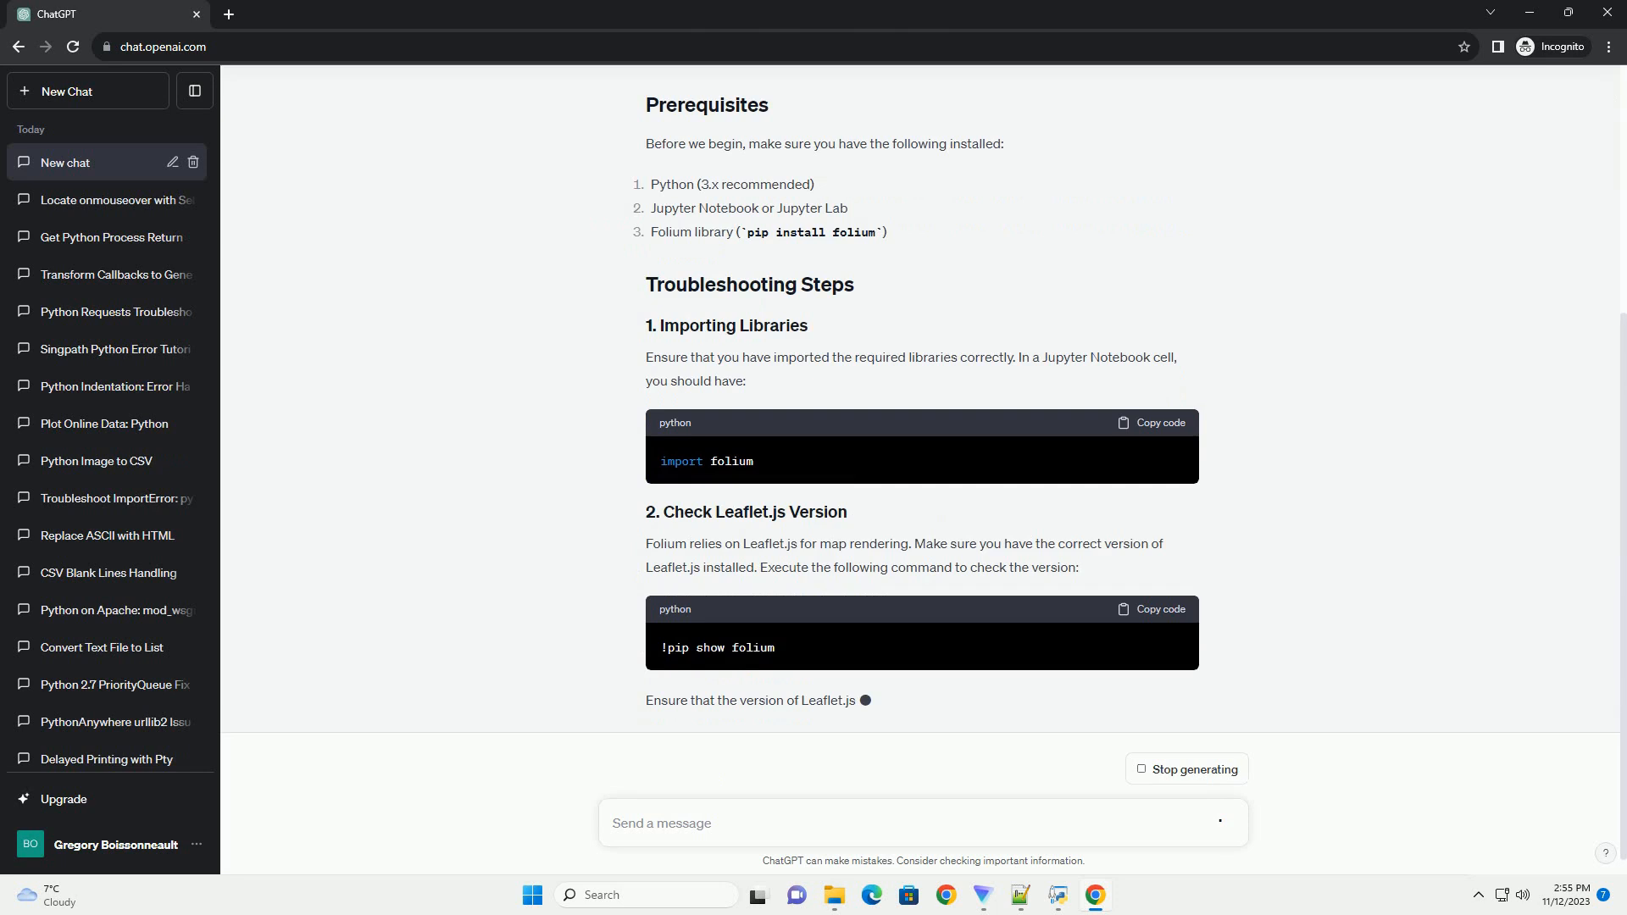
pyautogui.scroll(-3)
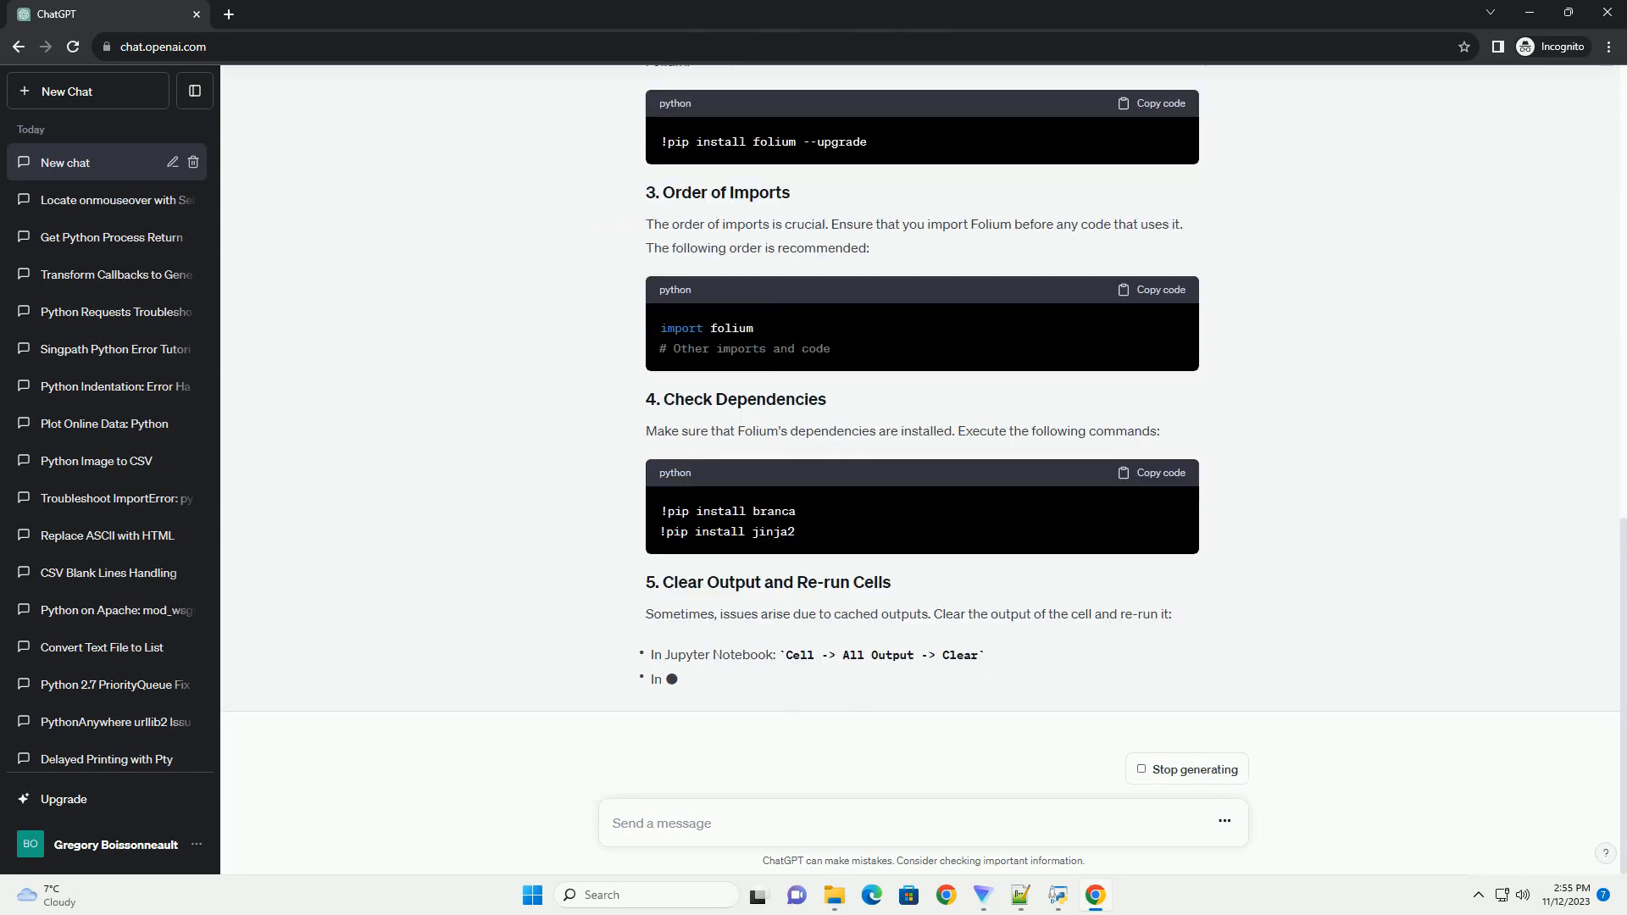
pyautogui.scroll(-3)
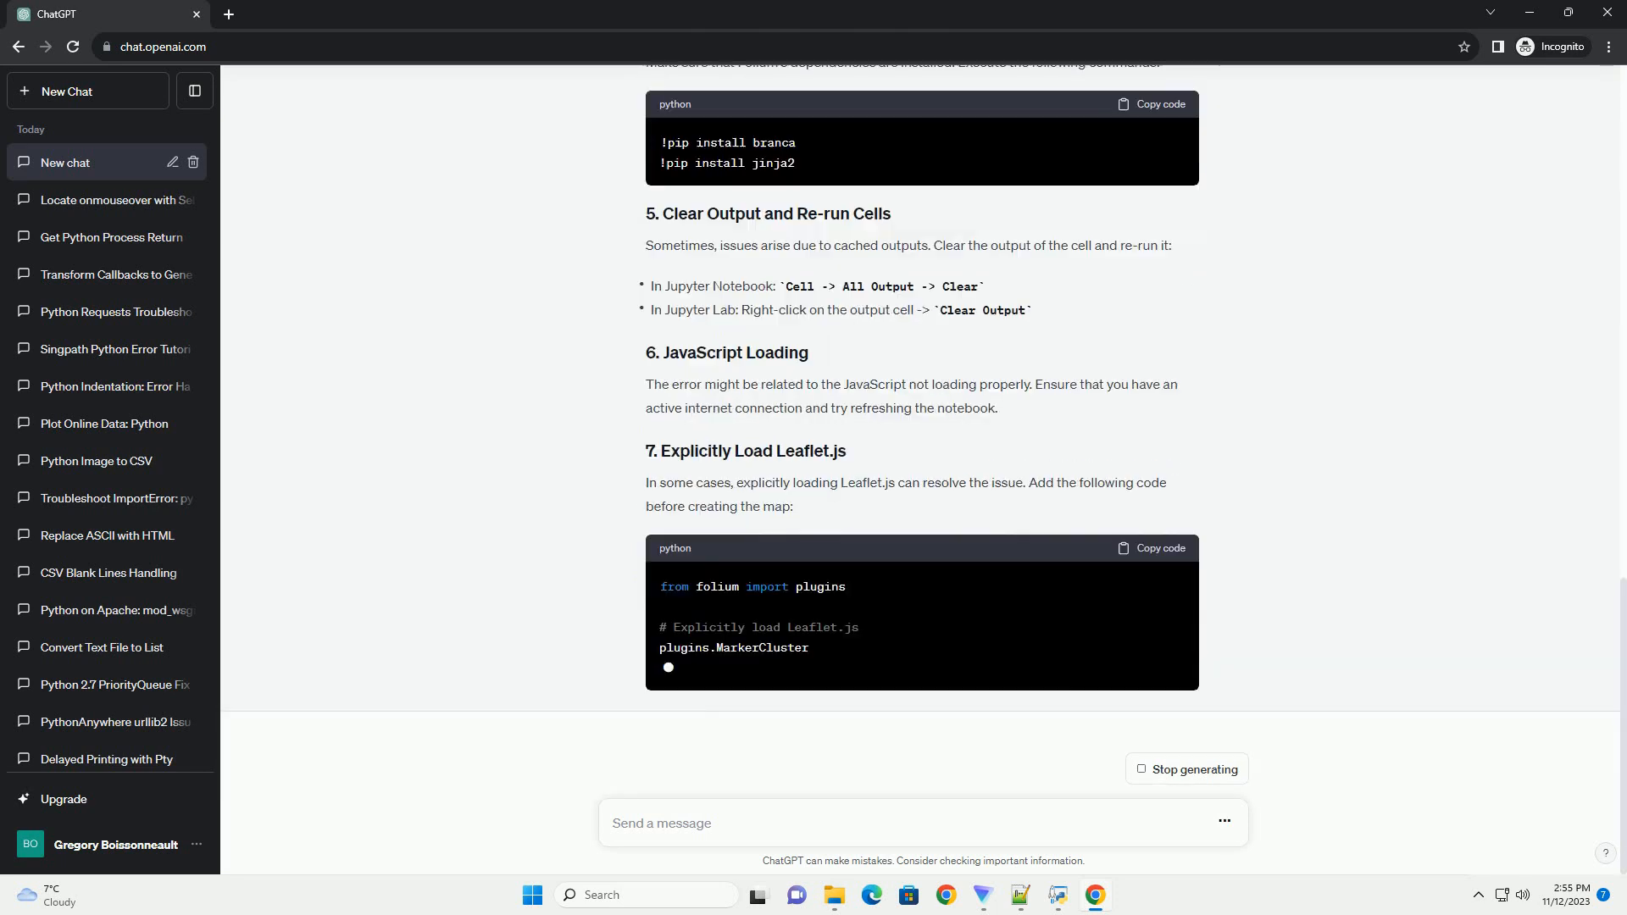